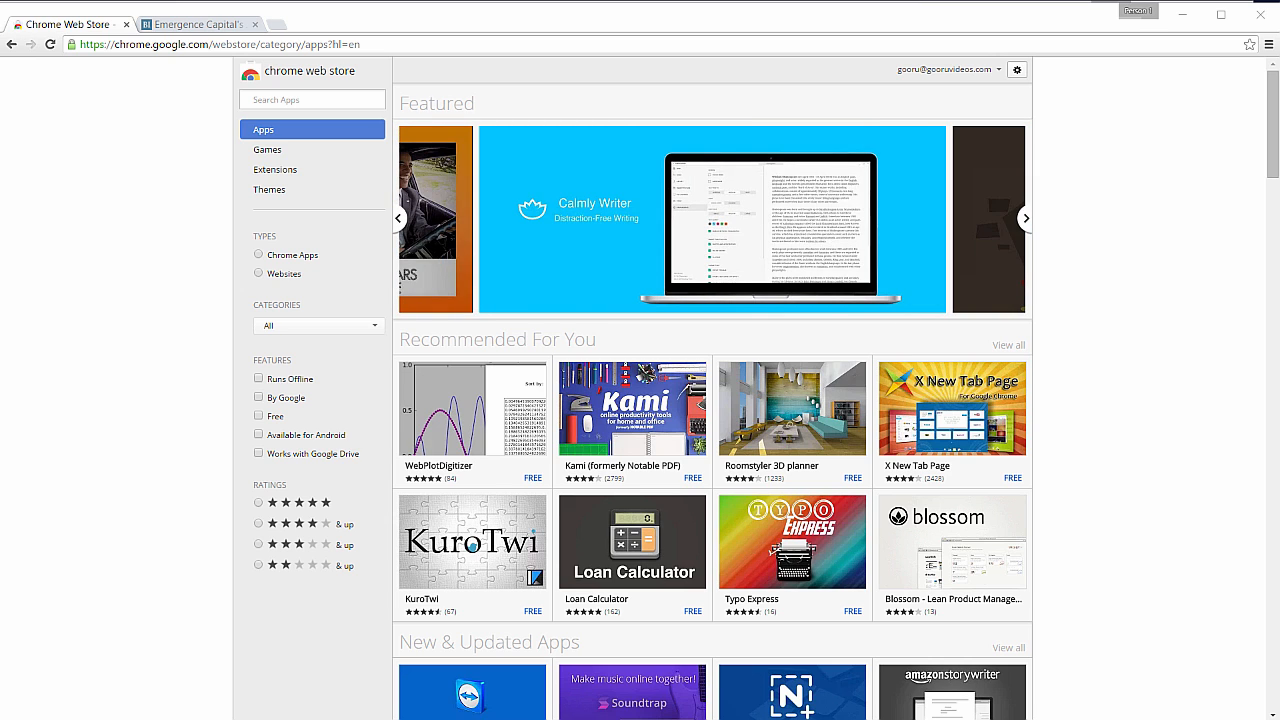
# Search the Chrome Web Store for 'send from gmail' via the store search box.
pyautogui.click(1025, 217)
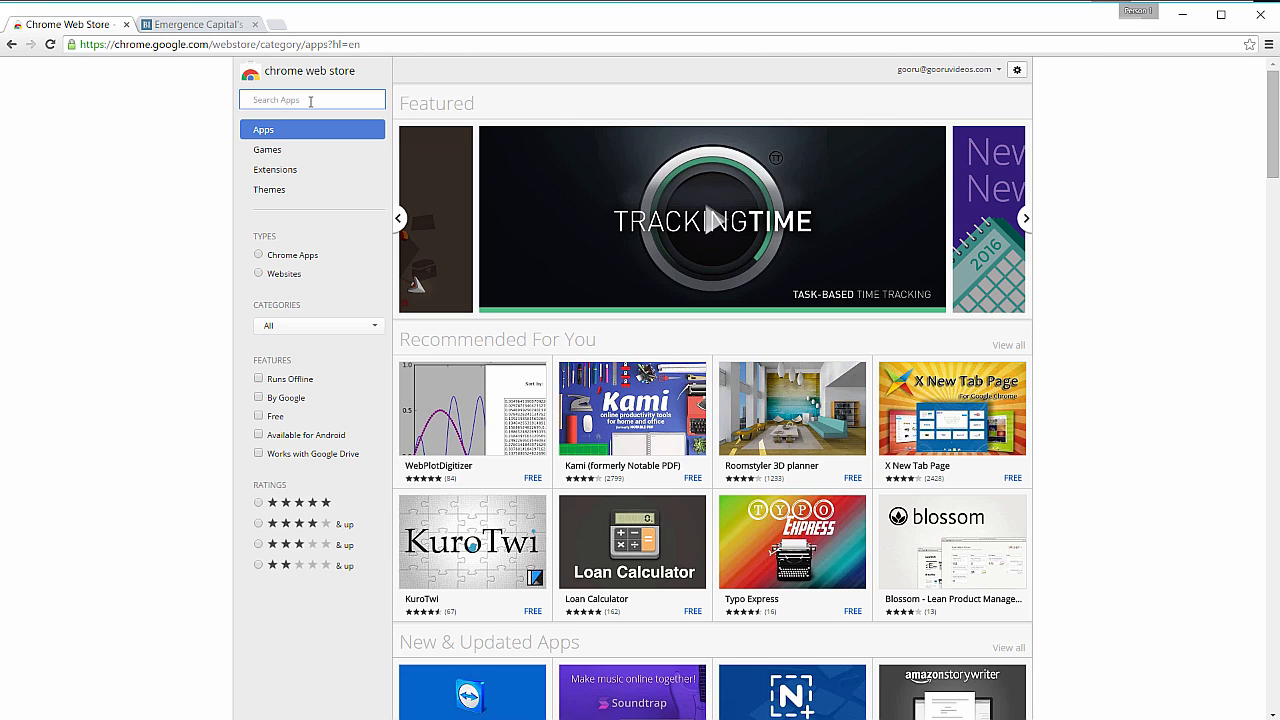
pyautogui.write('send')
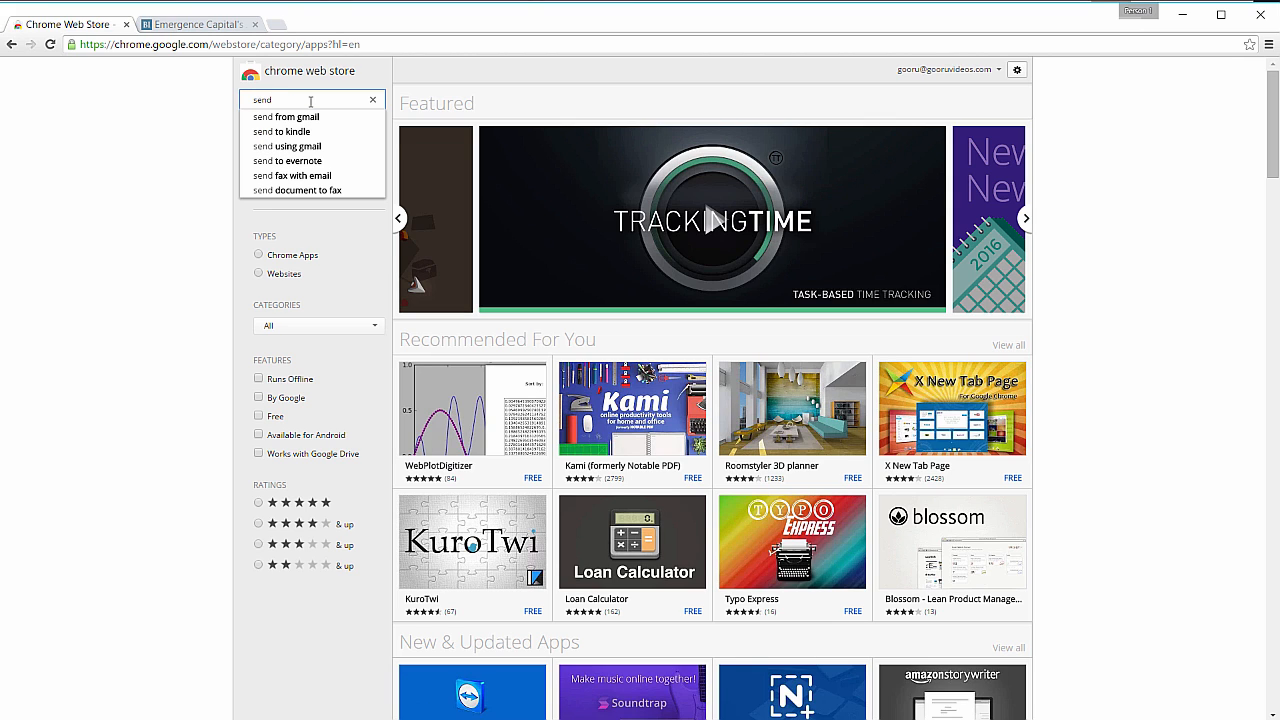
pyautogui.click(286, 117)
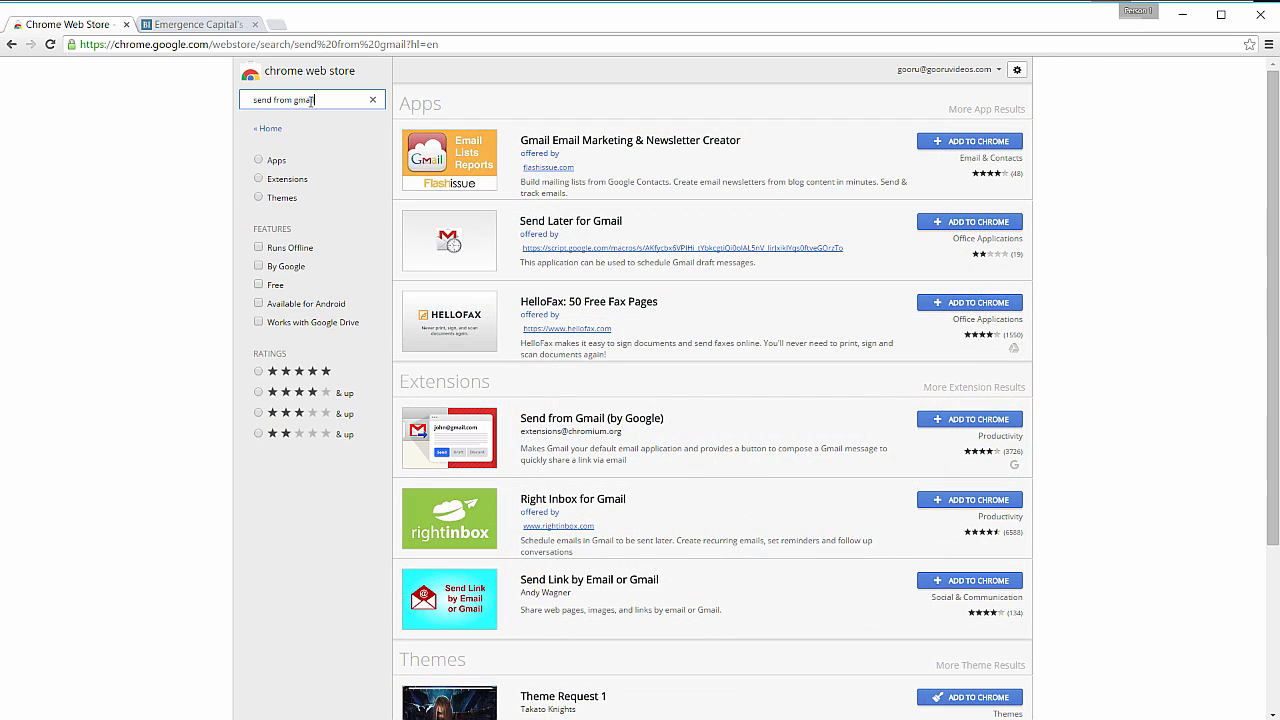
pyautogui.moveTo(503, 336)
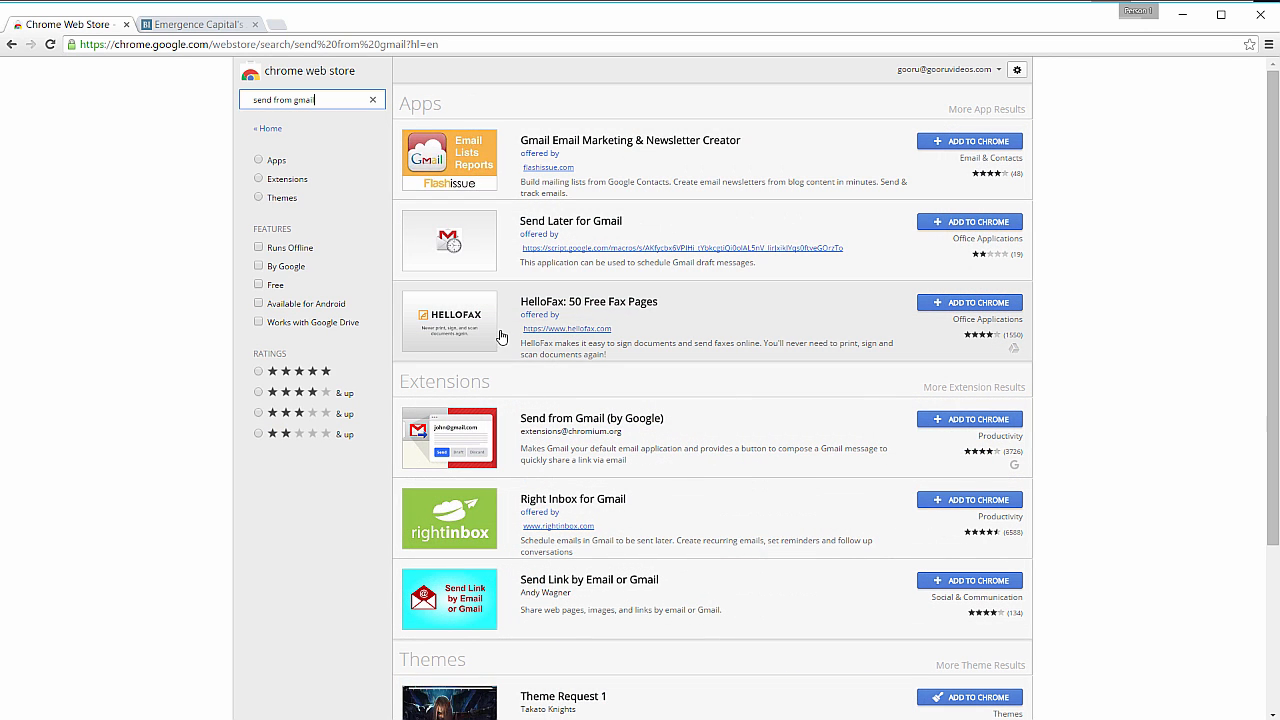
pyautogui.moveTo(557, 422)
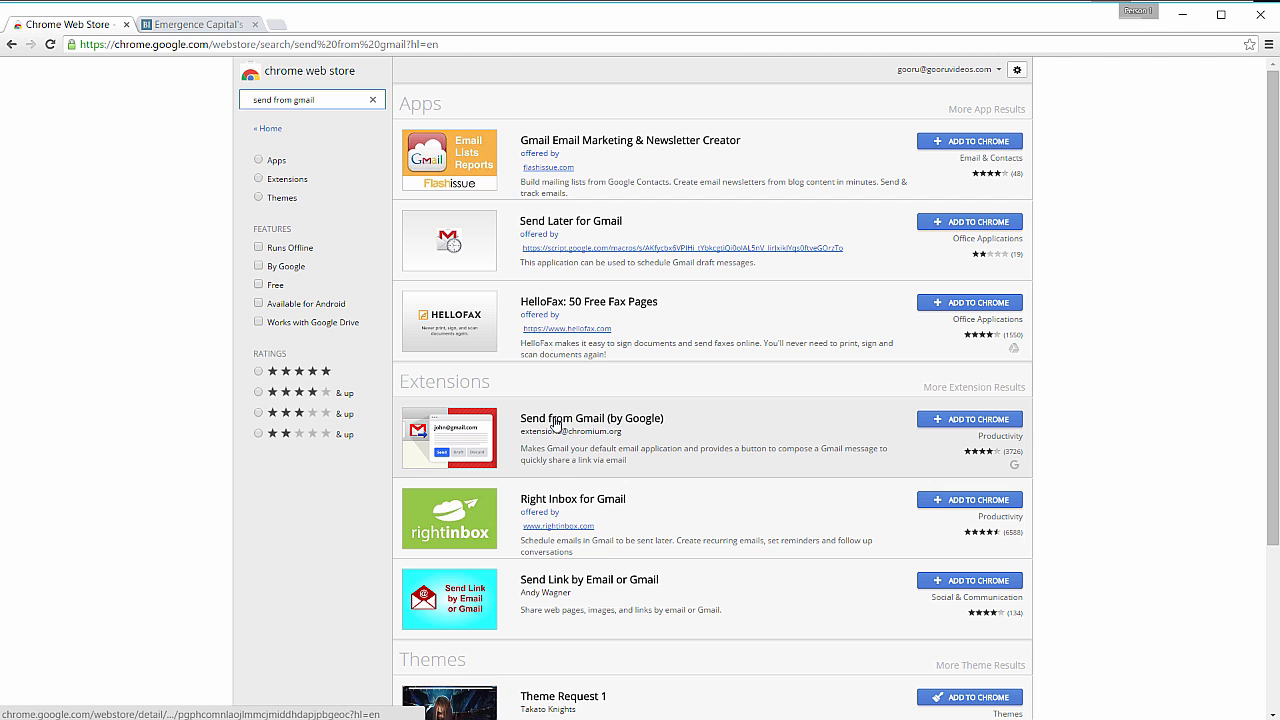
pyautogui.moveTo(621, 427)
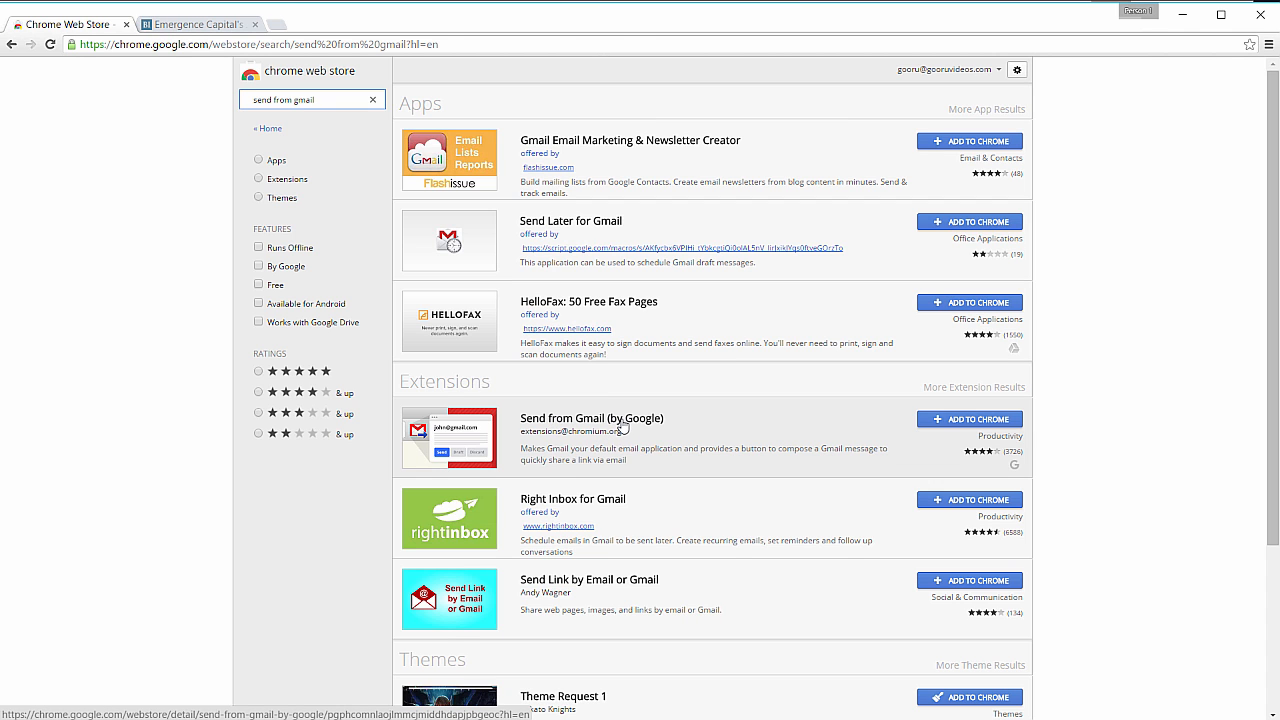
# Install Send from Gmail (by Google) in Chrome and return to the Business Insider article.
pyautogui.click(592, 418)
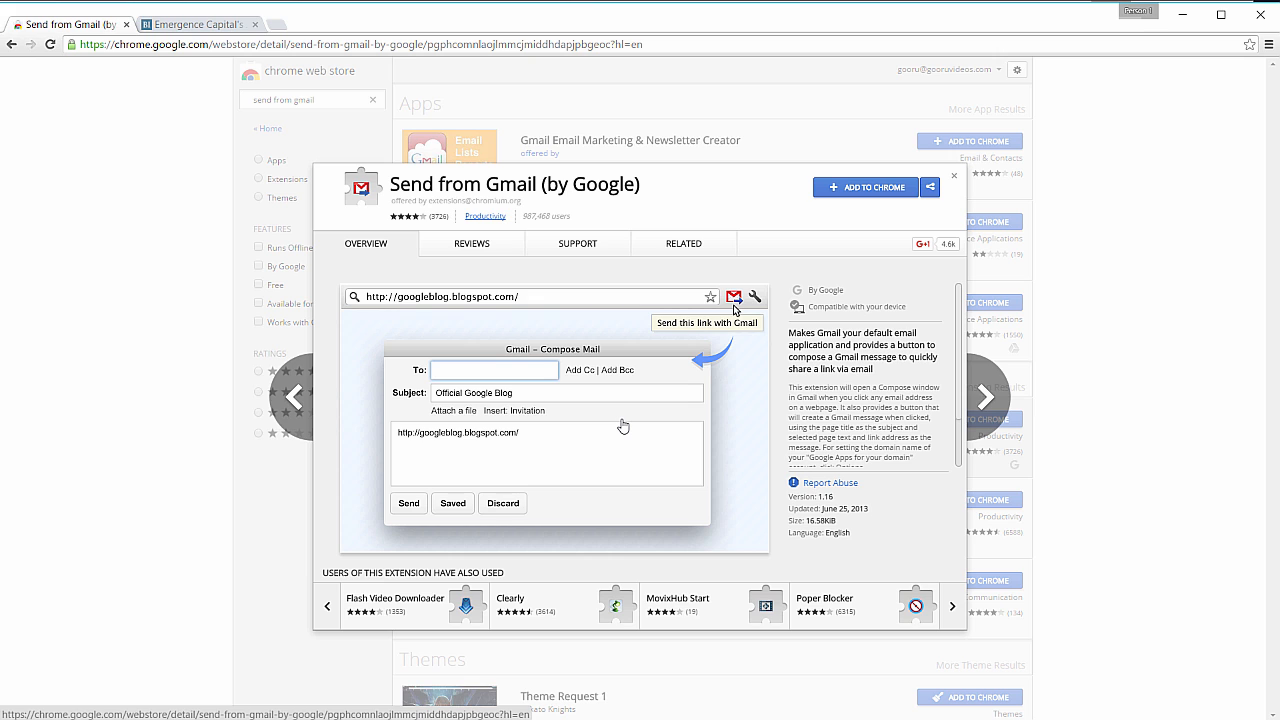
pyautogui.moveTo(866, 193)
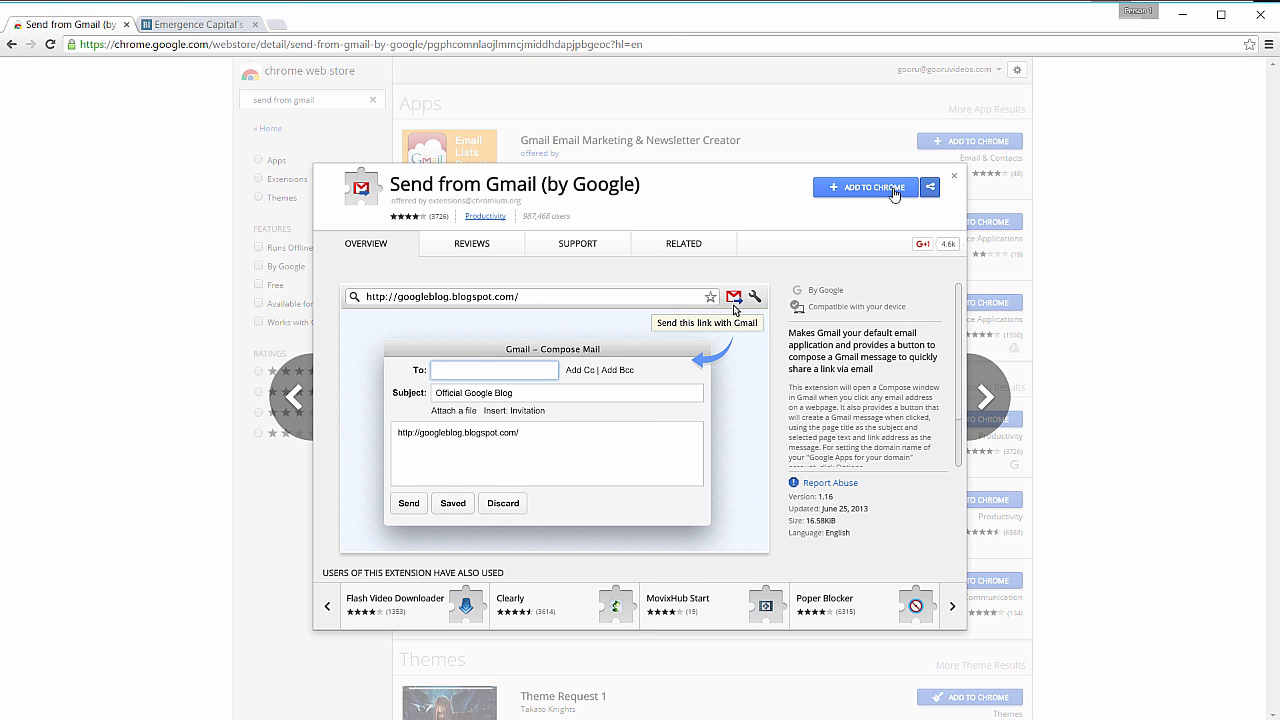
pyautogui.click(867, 188)
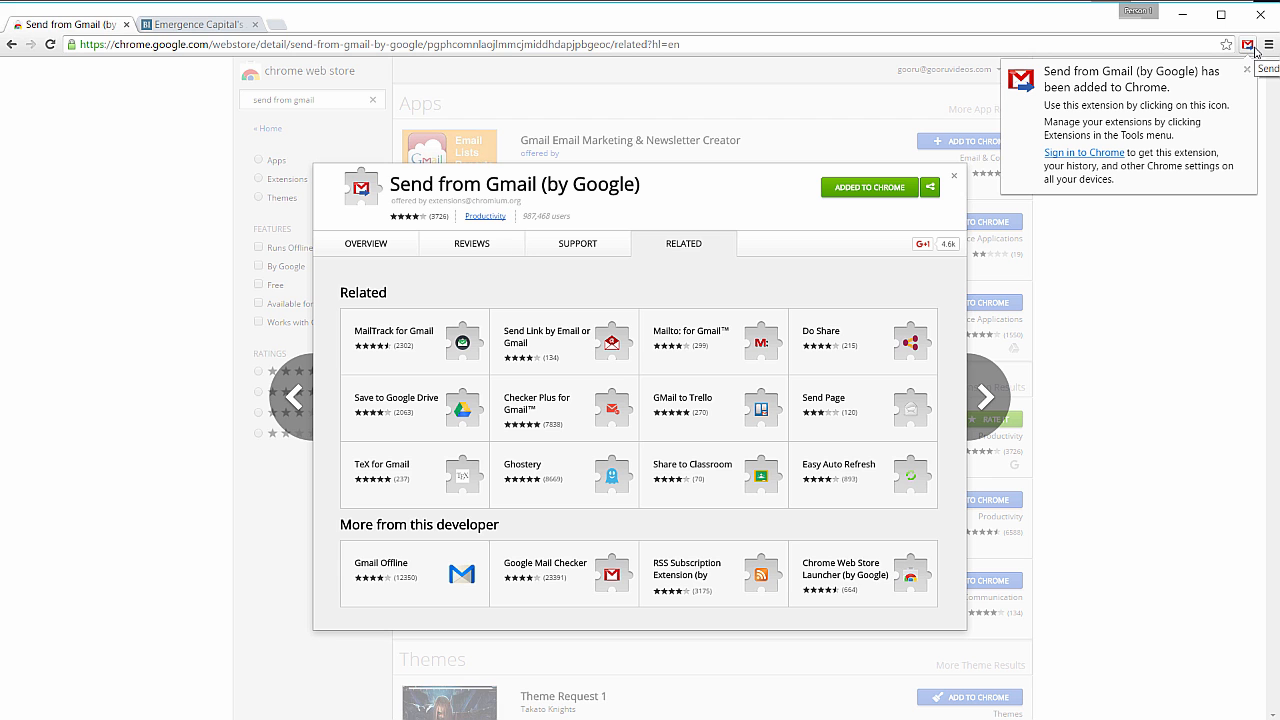
pyautogui.click(210, 24)
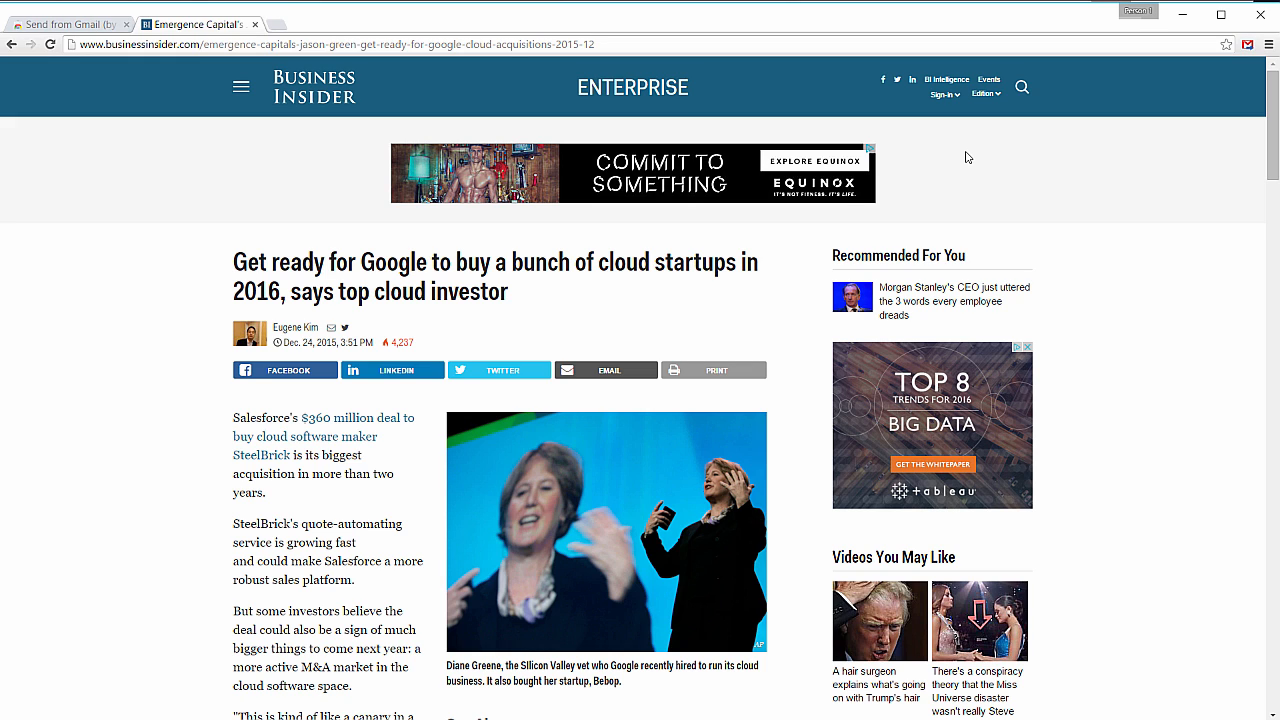
pyautogui.moveTo(1145, 159)
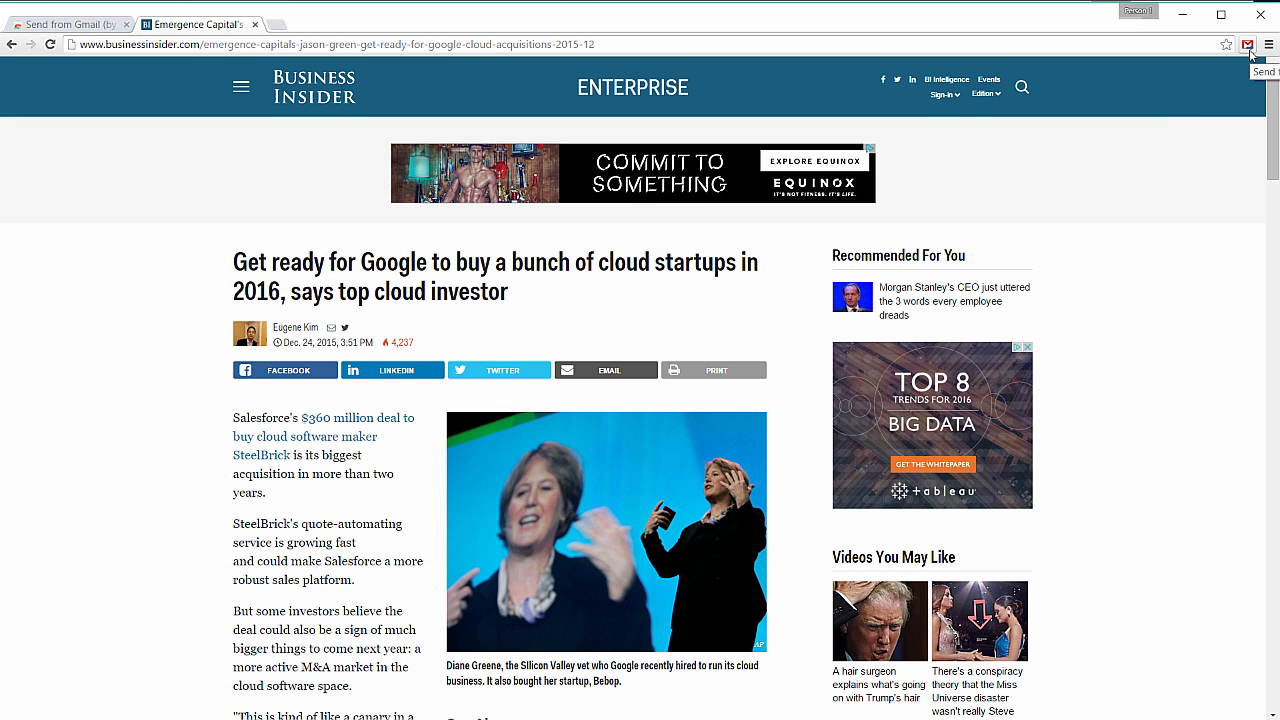
# Share the article via the Send from Gmail toolbar icon and focus the To field.
pyautogui.click(1248, 44)
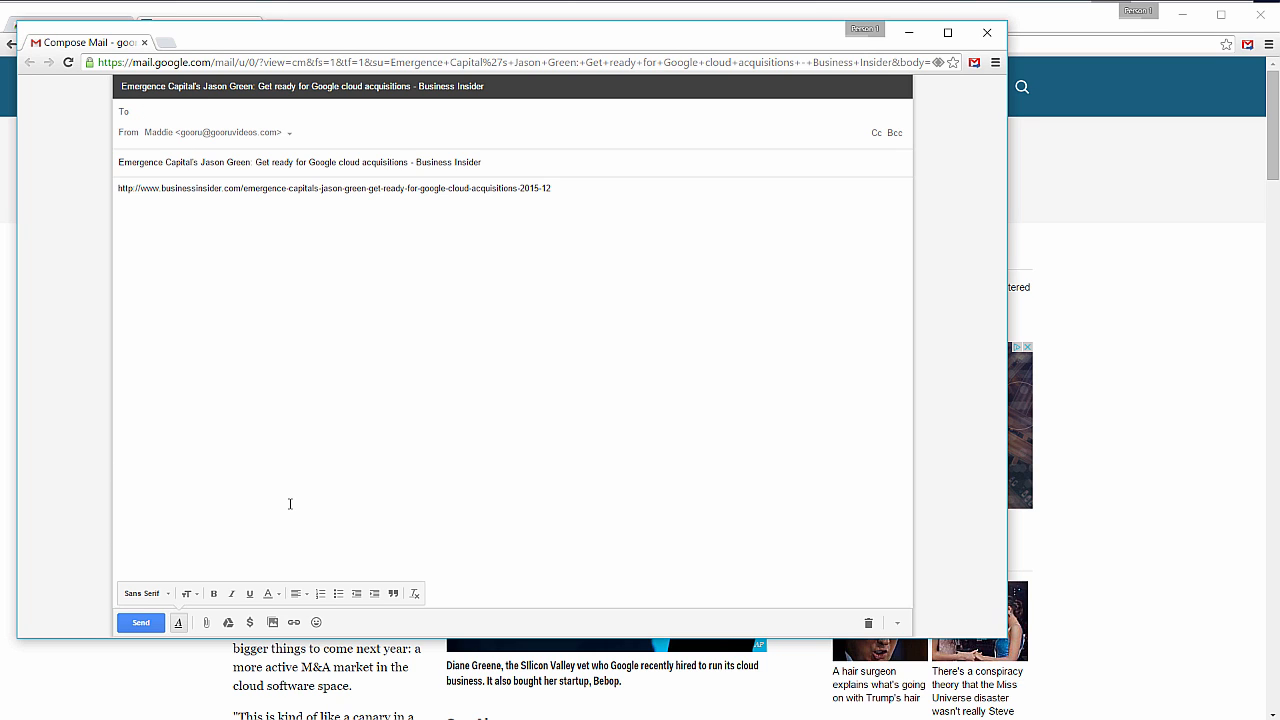
pyautogui.click(150, 111)
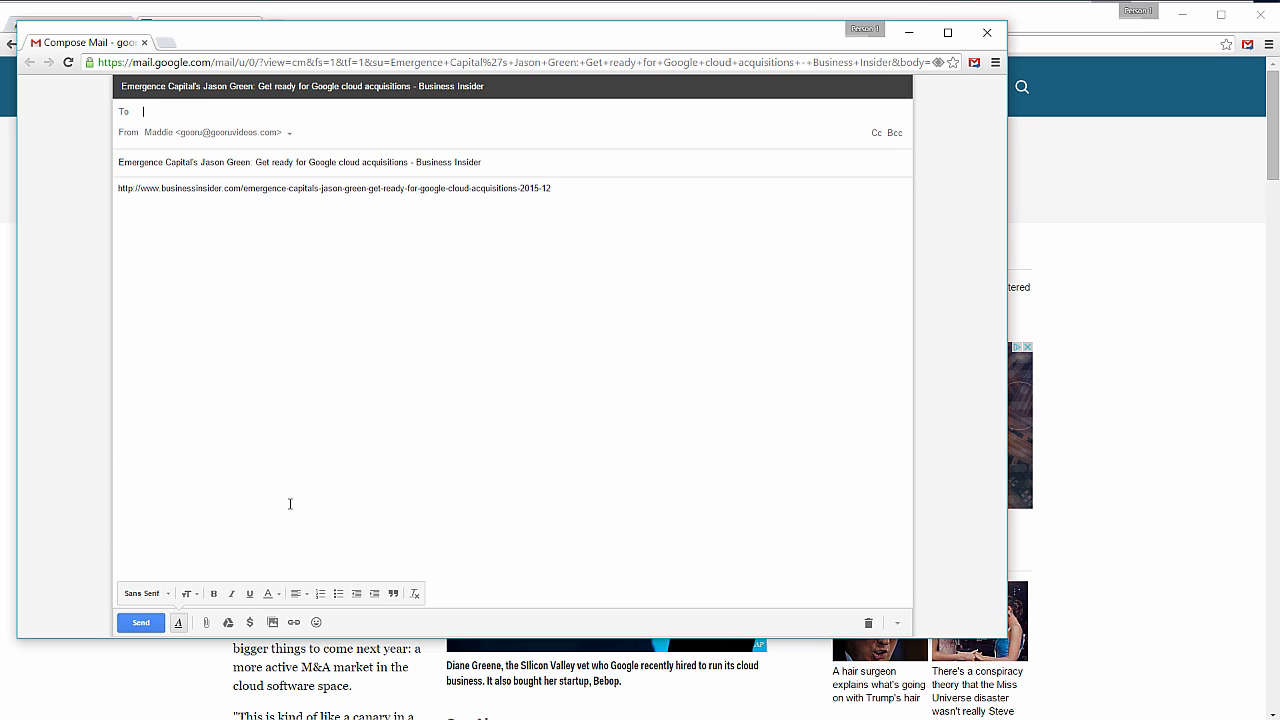